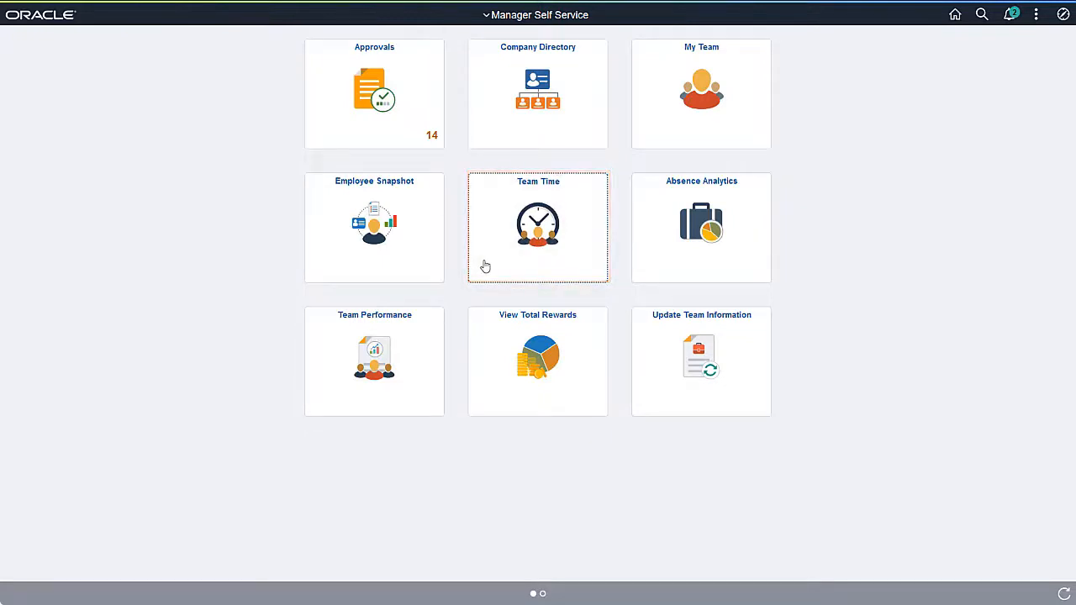
Open the Team Time tile from the Manager Self Service homepage
click(538, 227)
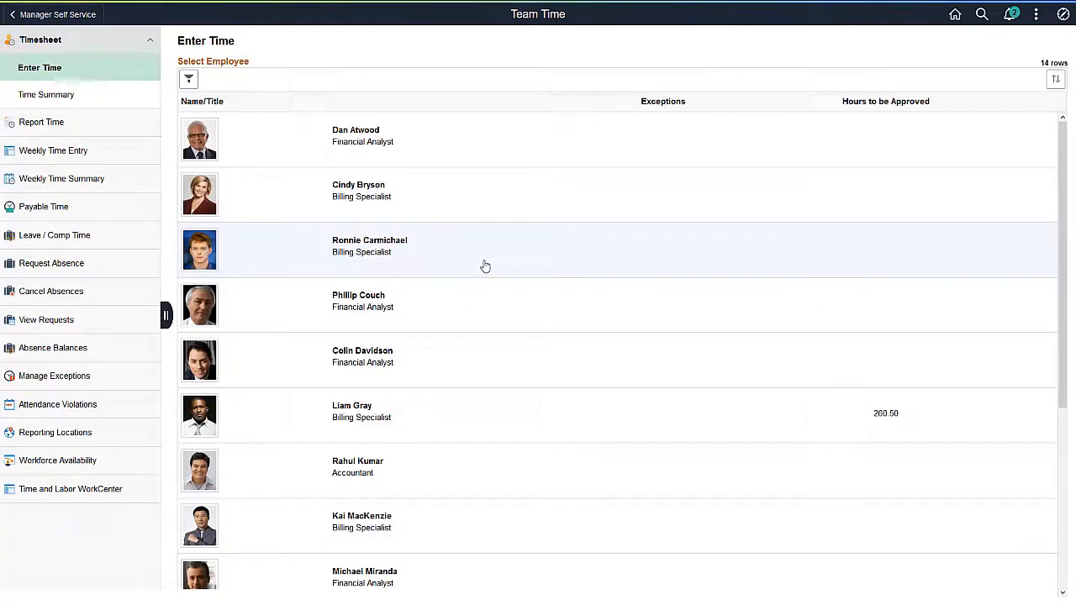
mouse_move(373, 318)
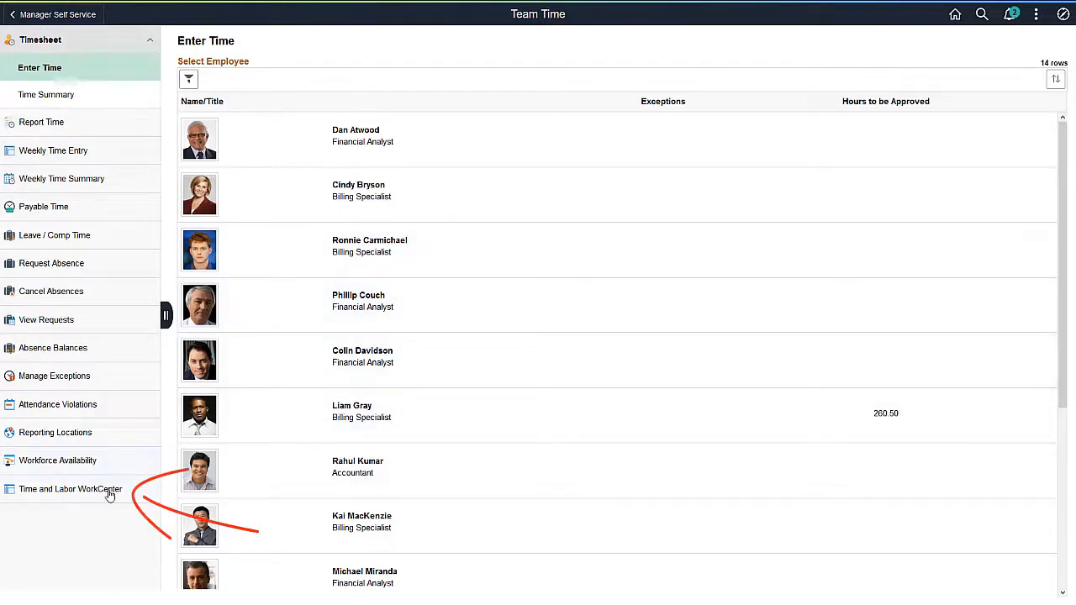
Open the Time and Labor WorkCenter, review the Balances list filter on supervisor ID, and dismiss it
click(70, 488)
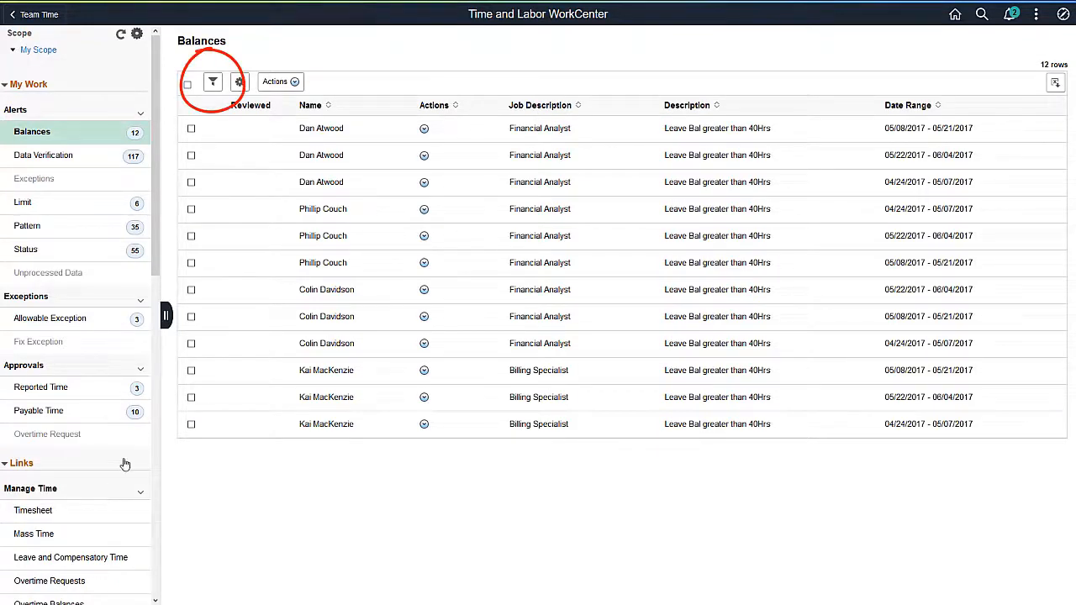
mouse_move(212, 81)
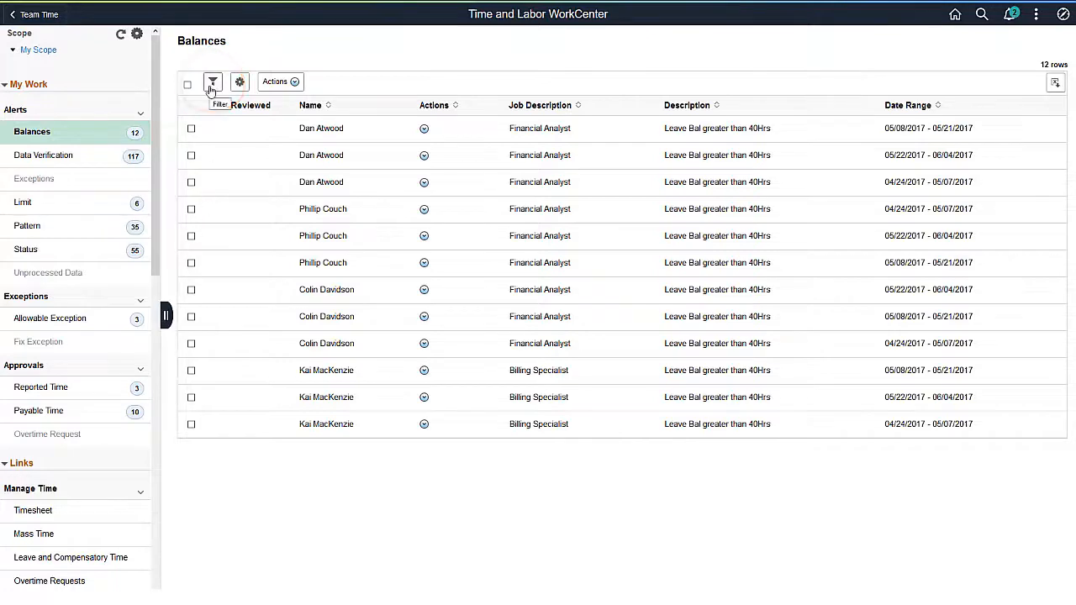
click(212, 81)
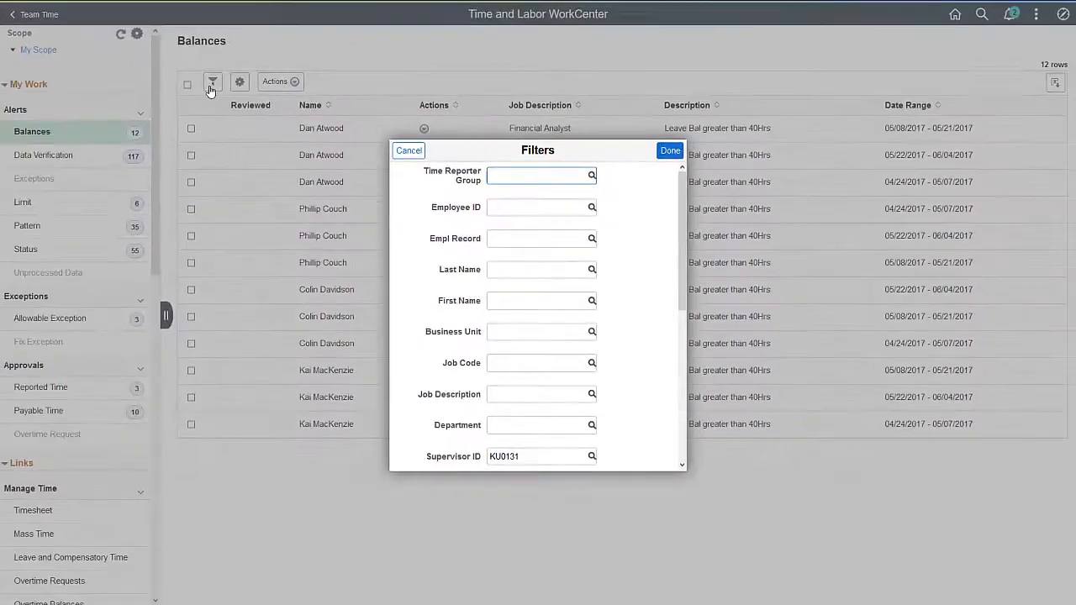
click(409, 152)
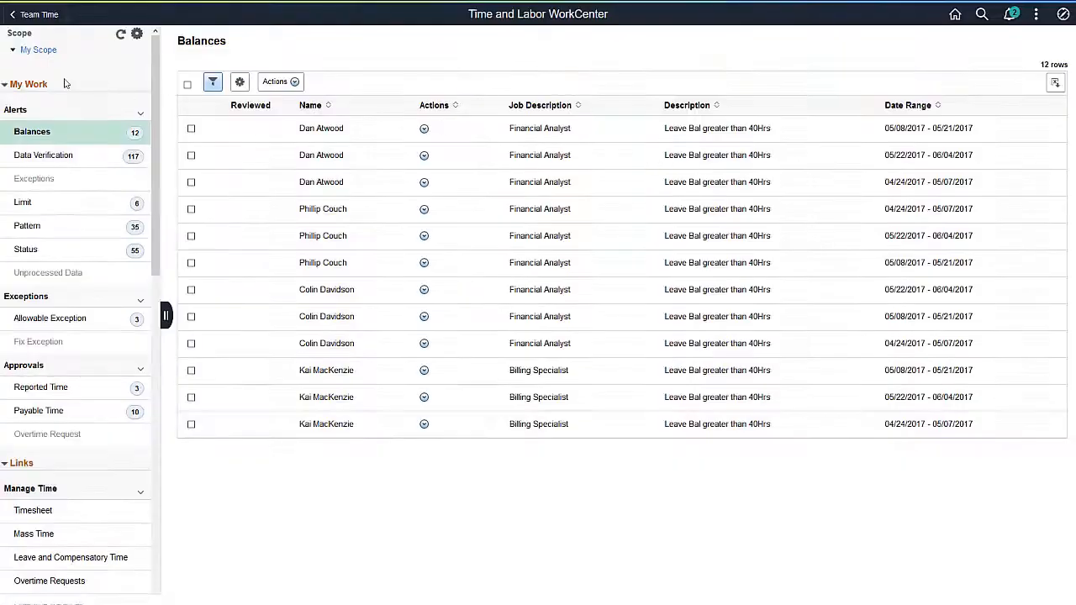
Collapse My Work, Links and Approvals, leaving only the Alerts group under My Work expanded
click(28, 84)
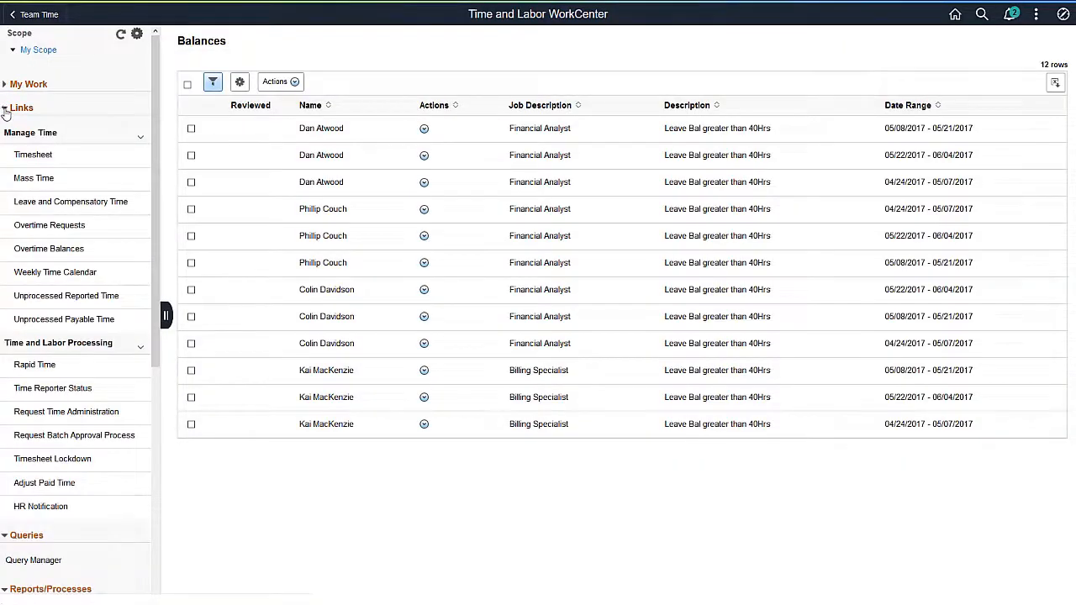
click(50, 155)
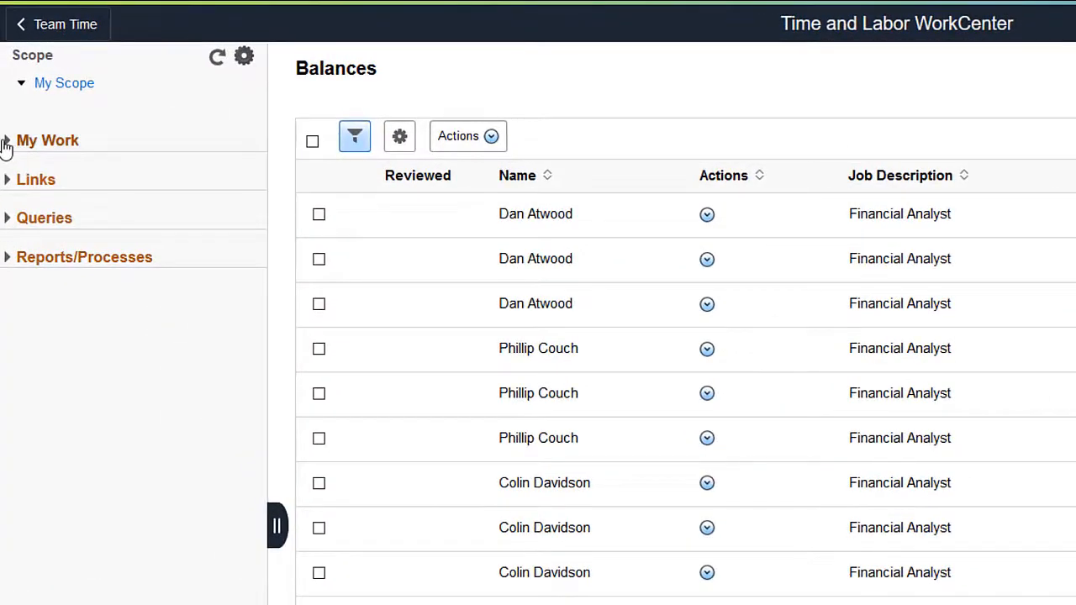
click(47, 142)
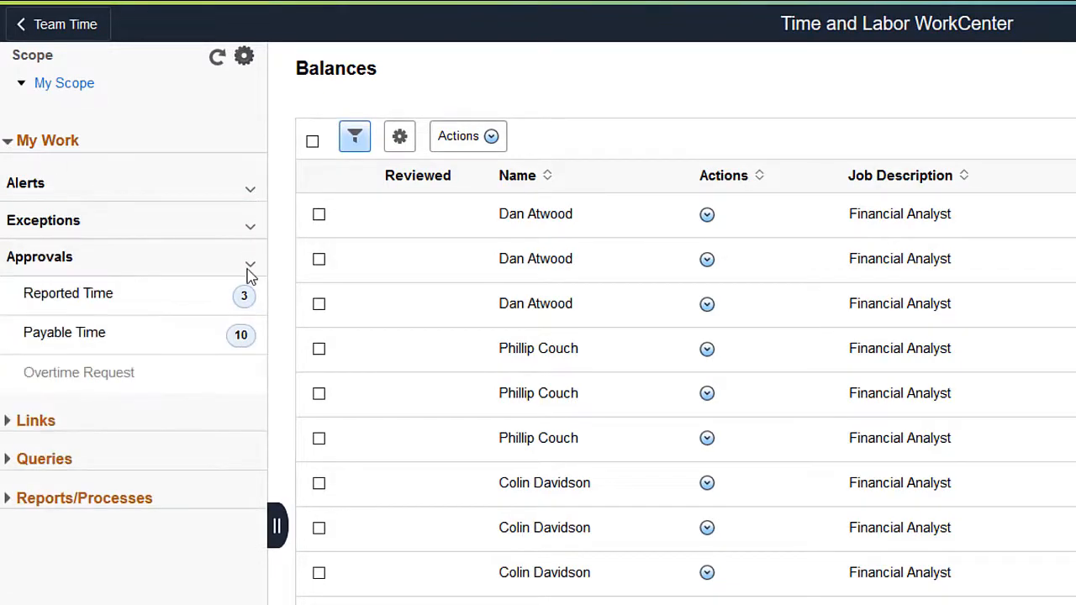
click(249, 264)
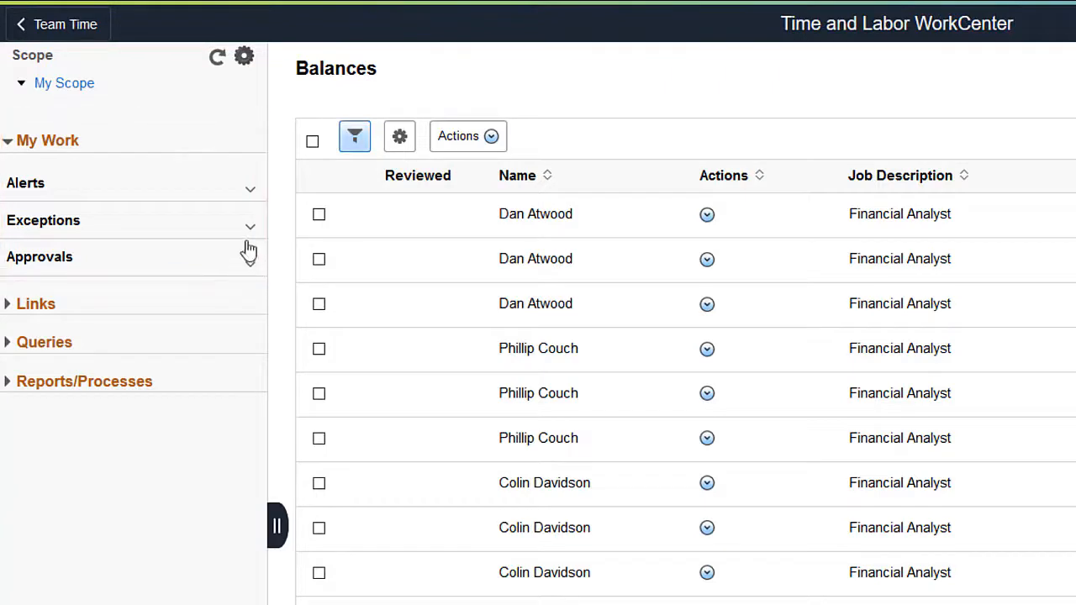
click(26, 182)
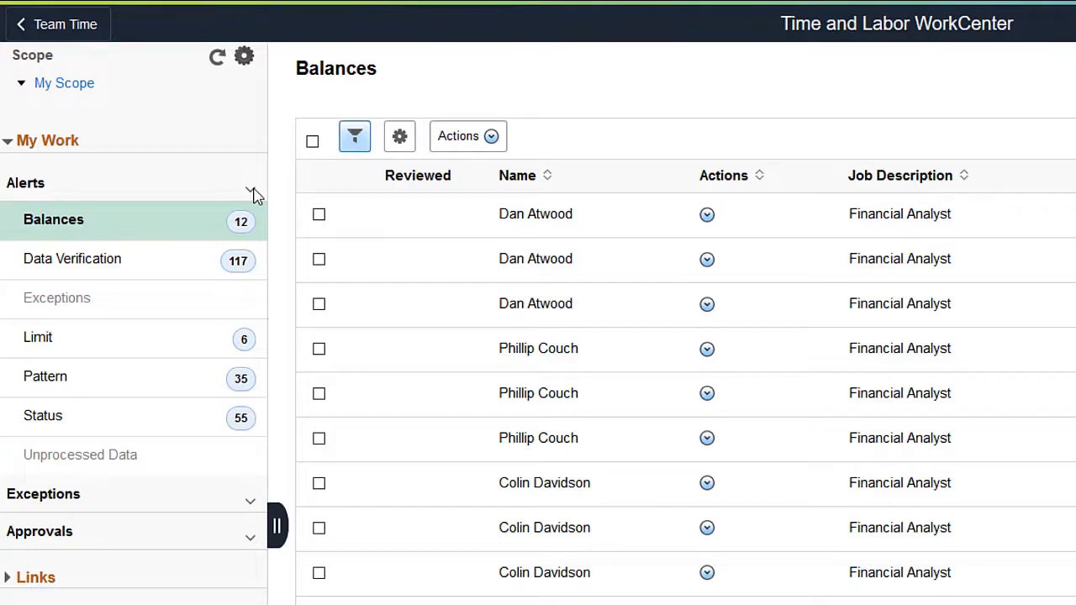
mouse_move(215, 228)
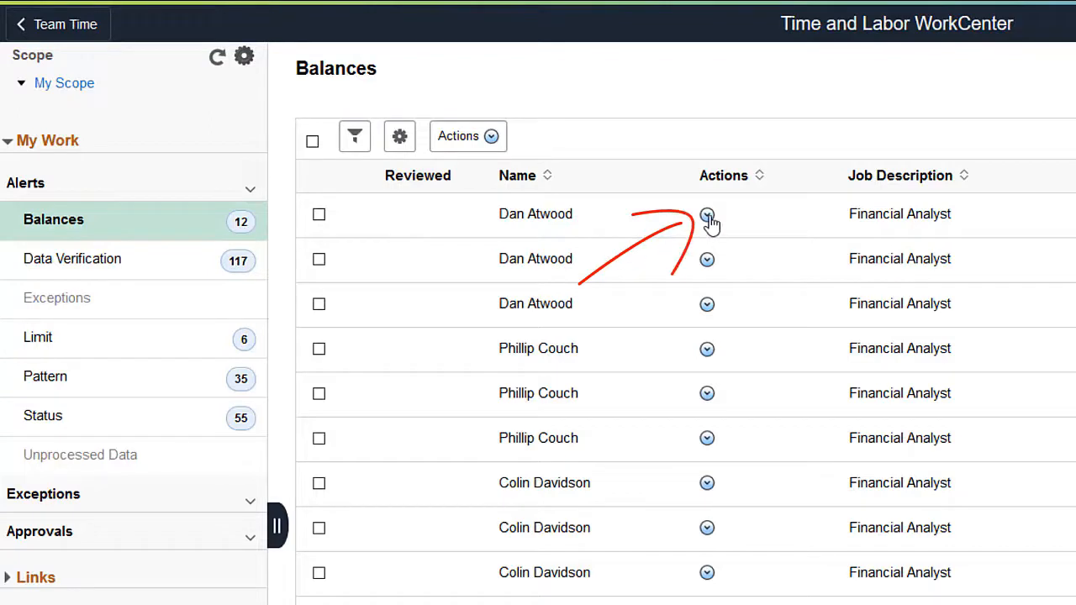
click(707, 215)
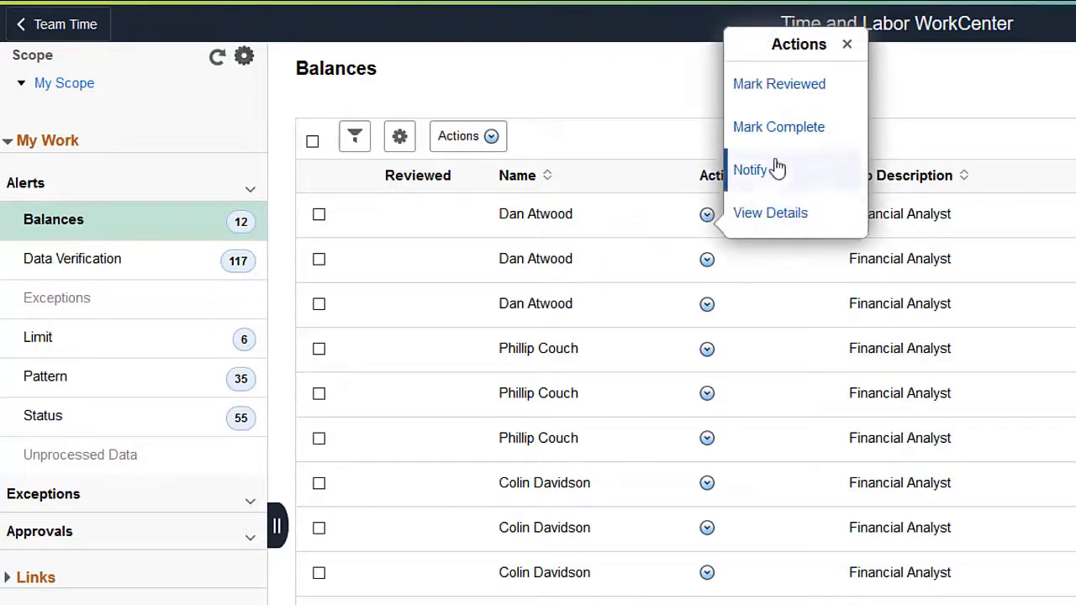
click(847, 44)
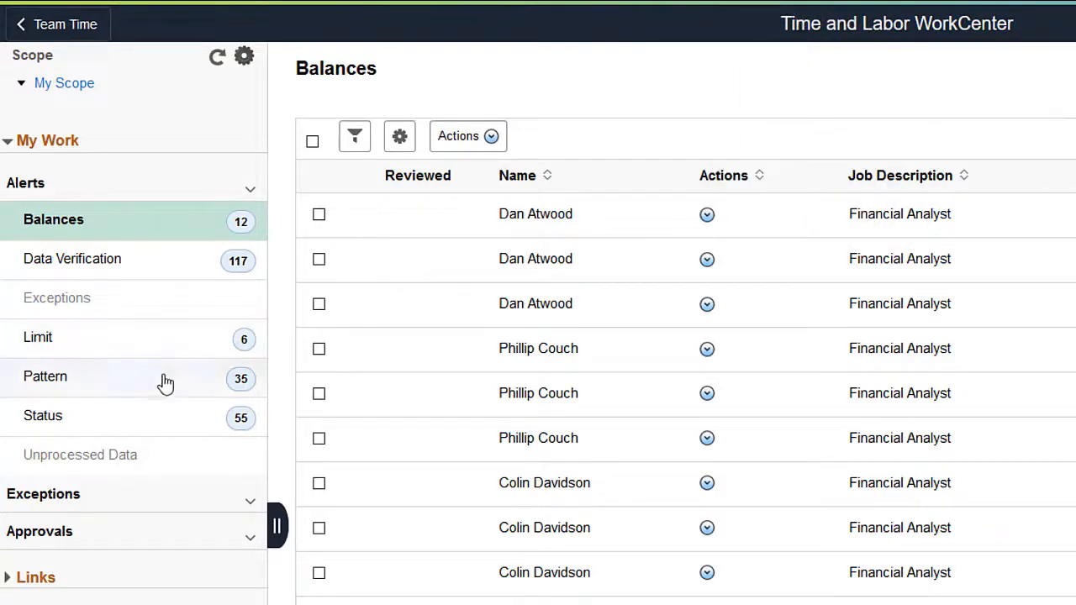
Show the Pattern alerts list and review the actions available for the checked employee rows
click(45, 376)
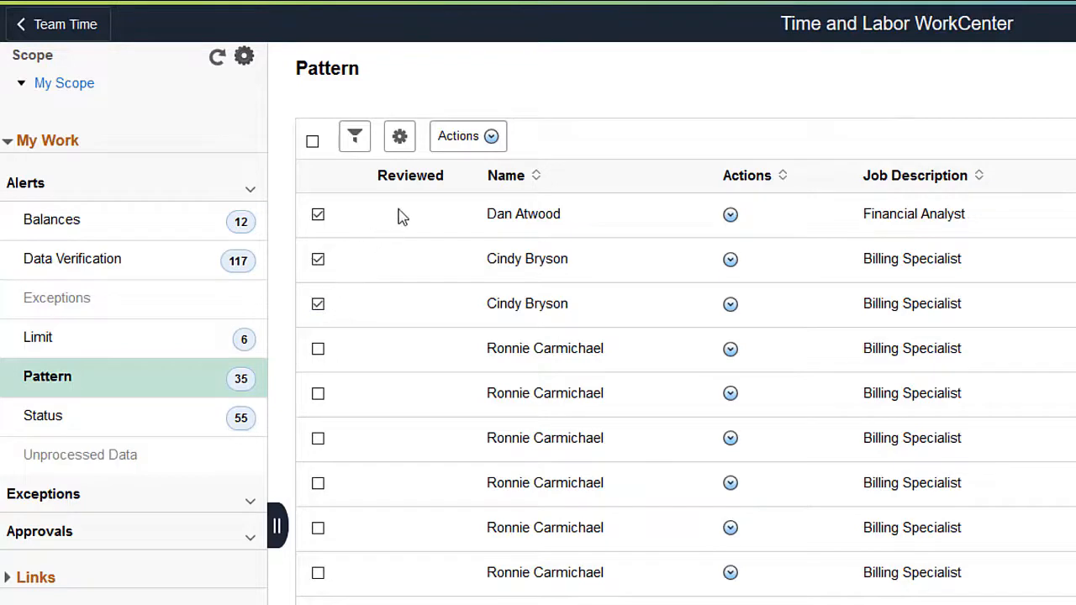
click(467, 134)
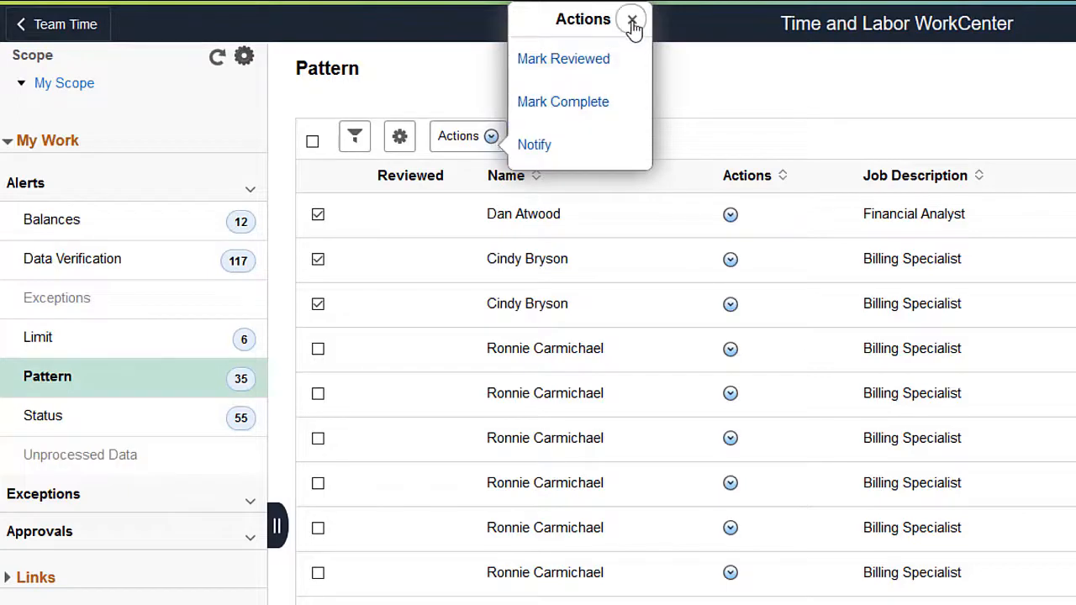
click(632, 20)
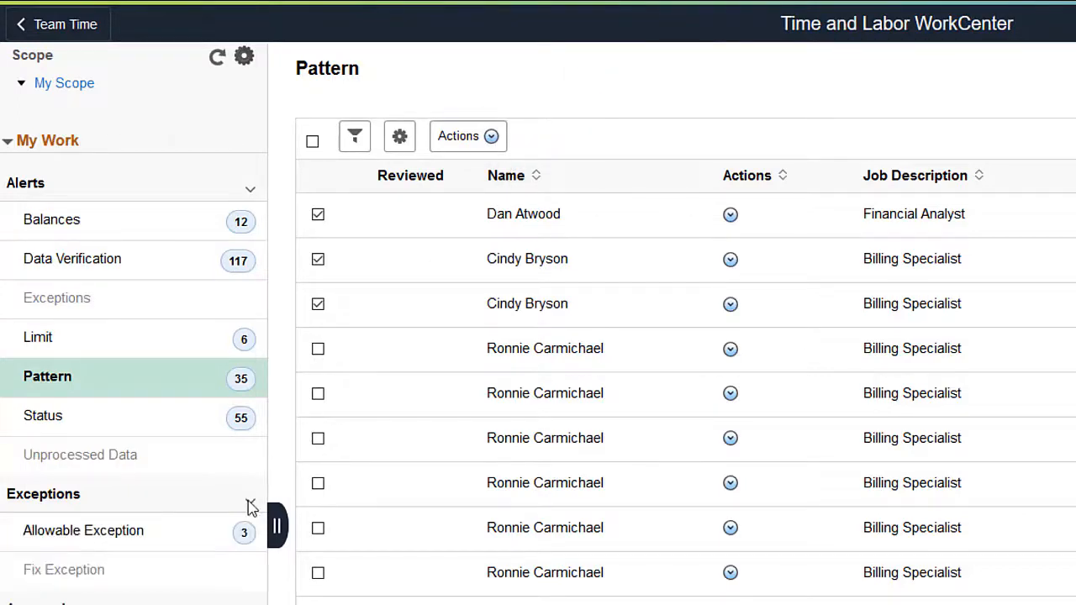
click(84, 532)
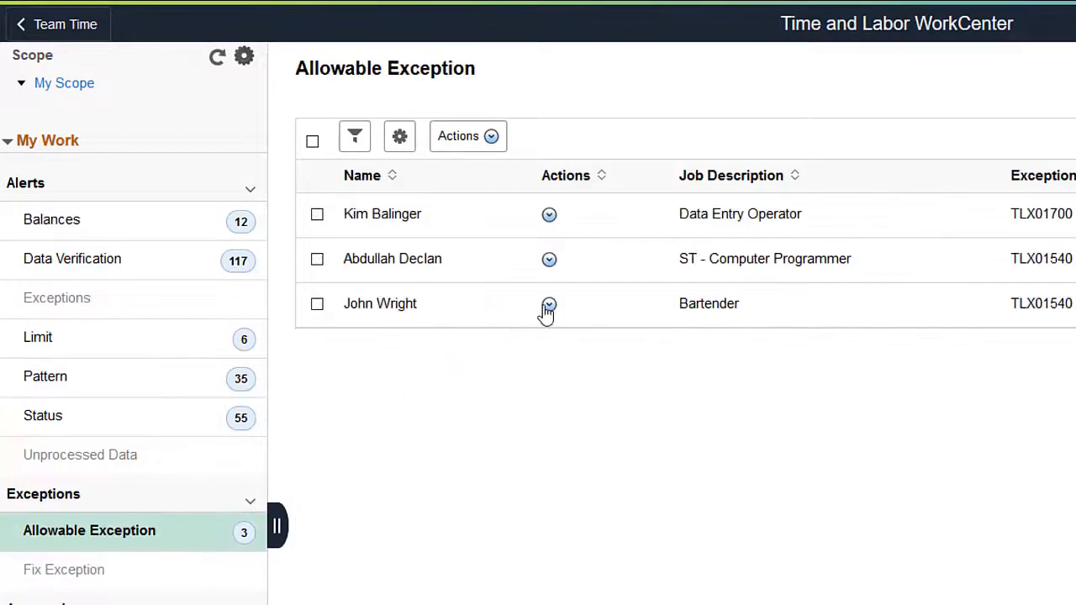
click(548, 303)
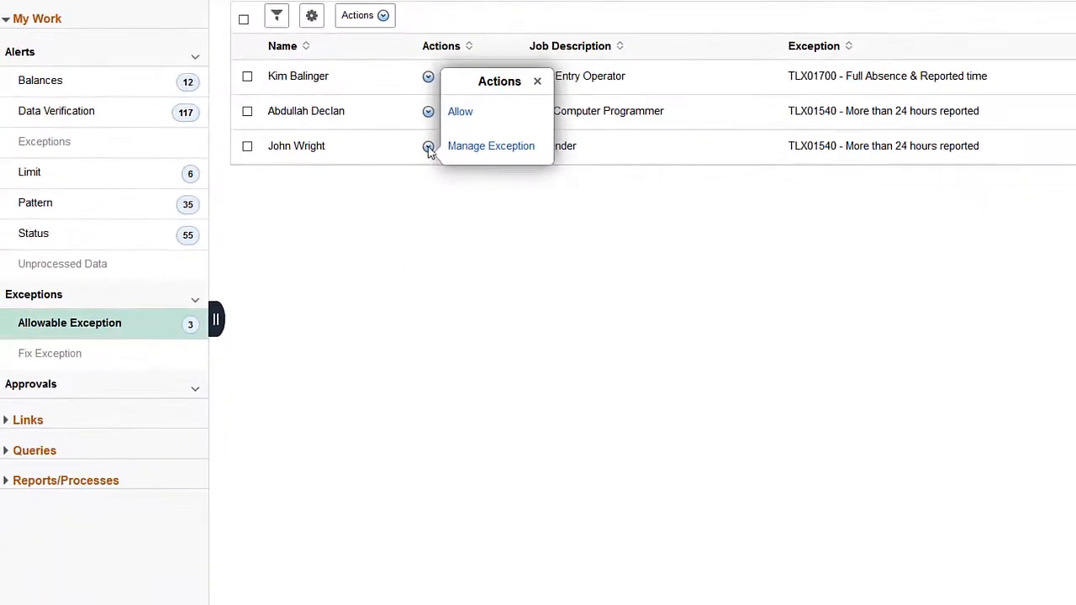
click(538, 81)
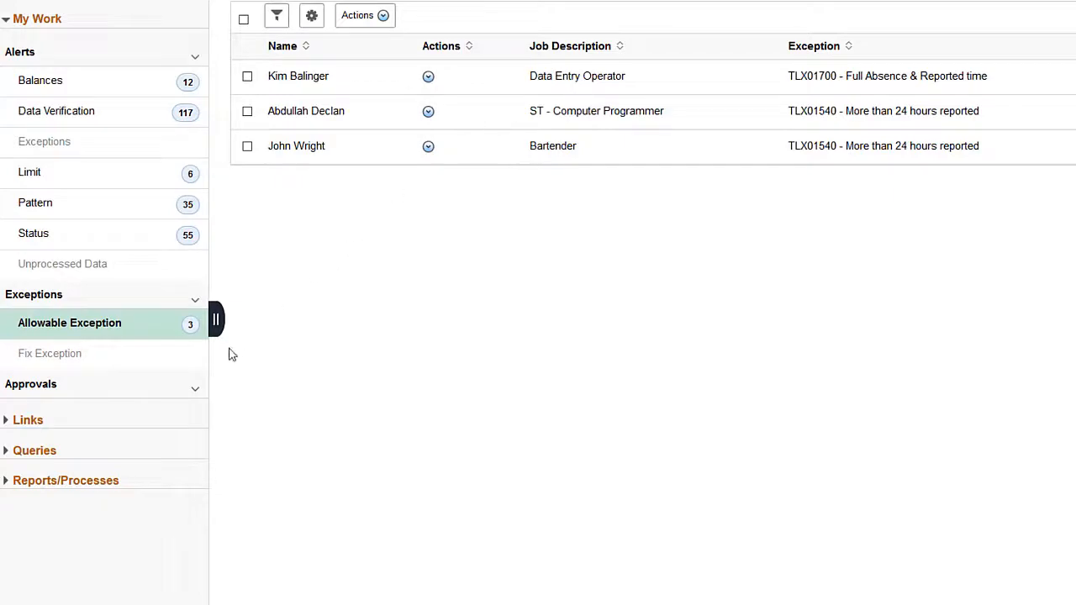
click(30, 384)
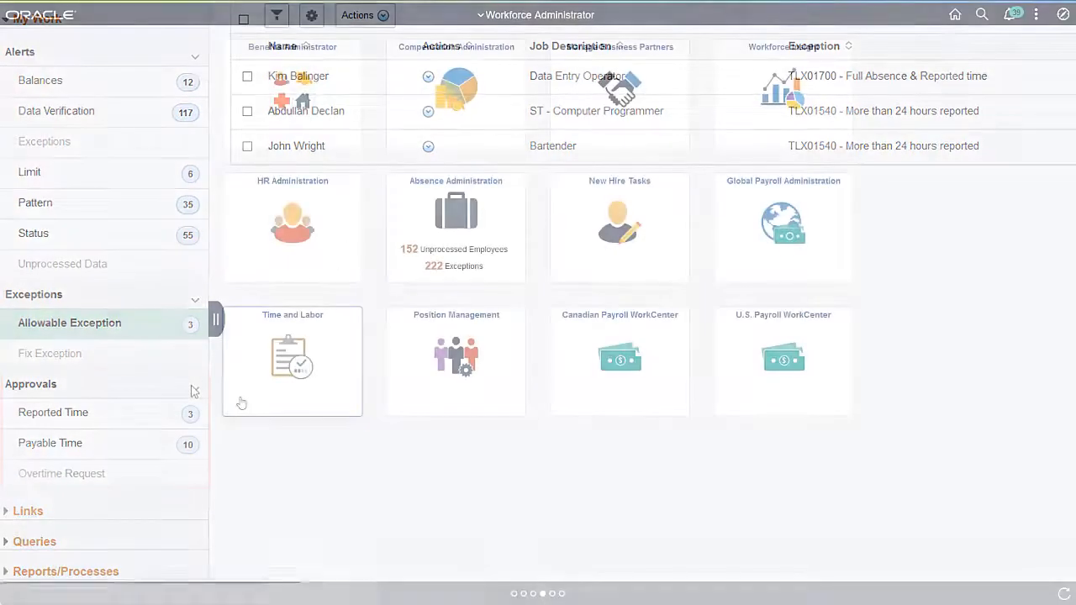
Open the Time and Labor WorkCenter from the Workforce Administrator homepage tile
click(215, 320)
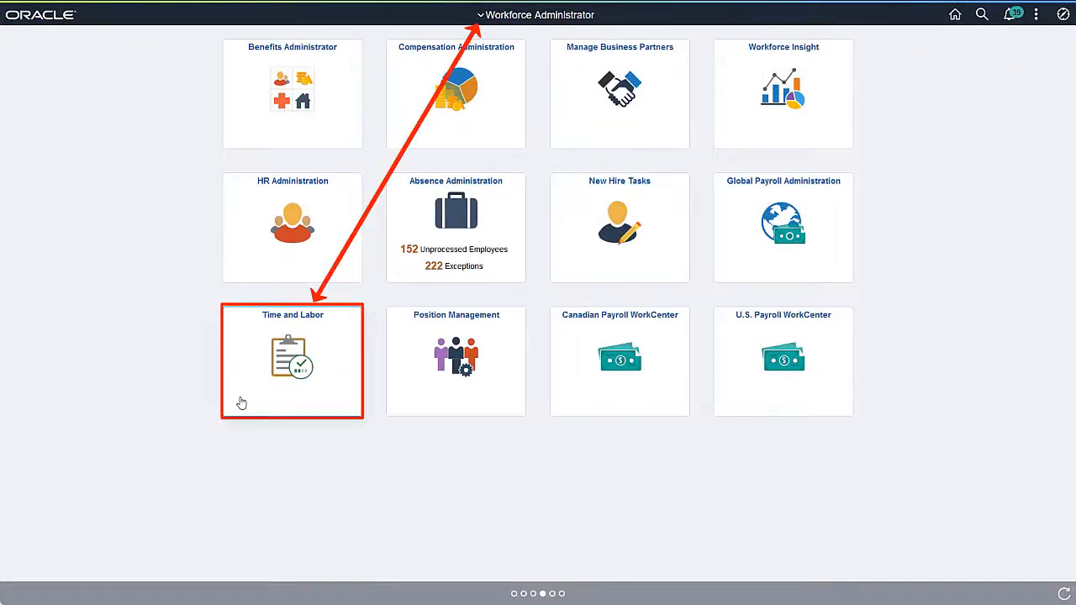
click(293, 362)
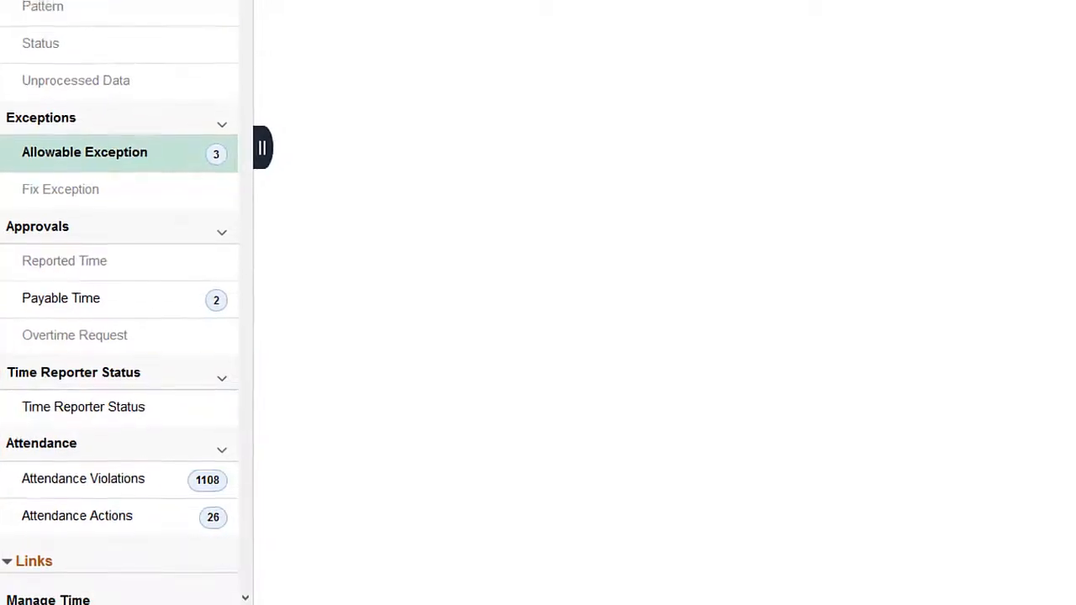
Navigate from Manager Self Service to the Careers home welcoming Karla
click(84, 152)
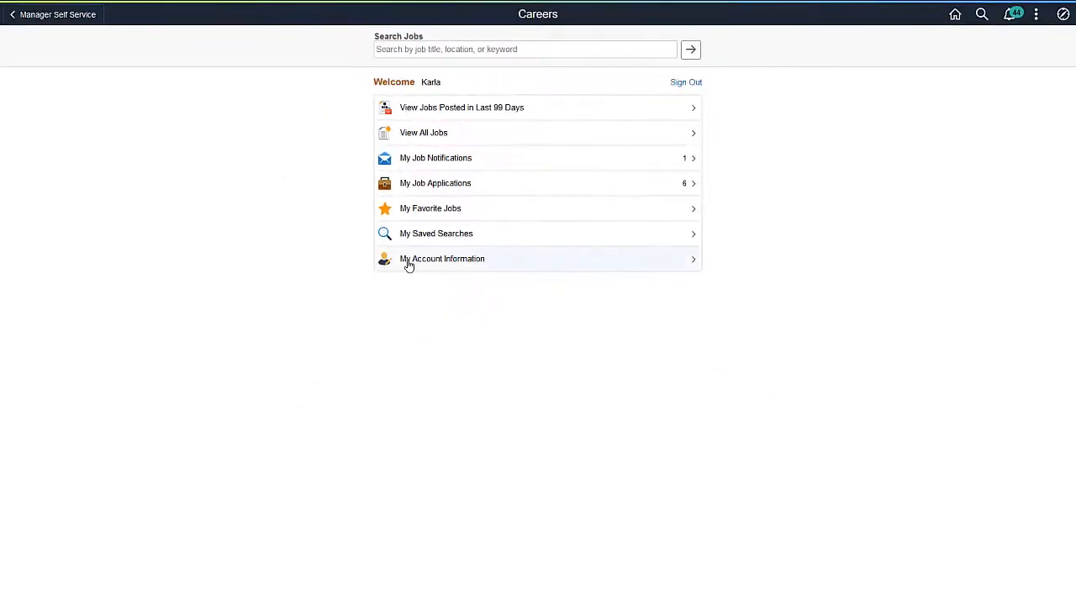
Open My Account Information and bring the Registration Acknowledgement section into view
click(442, 259)
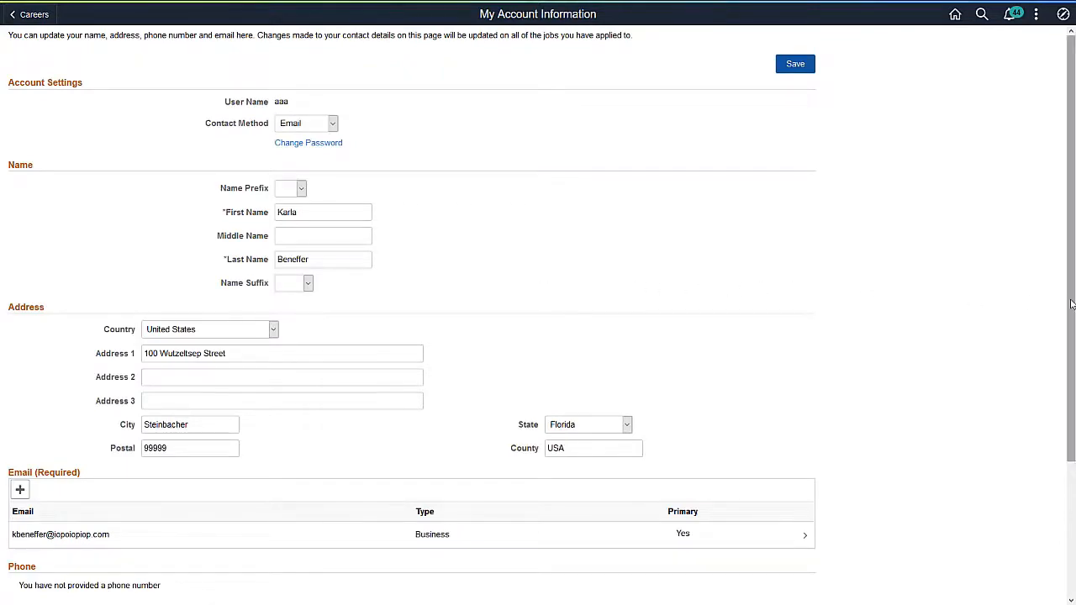
scroll(down, 3)
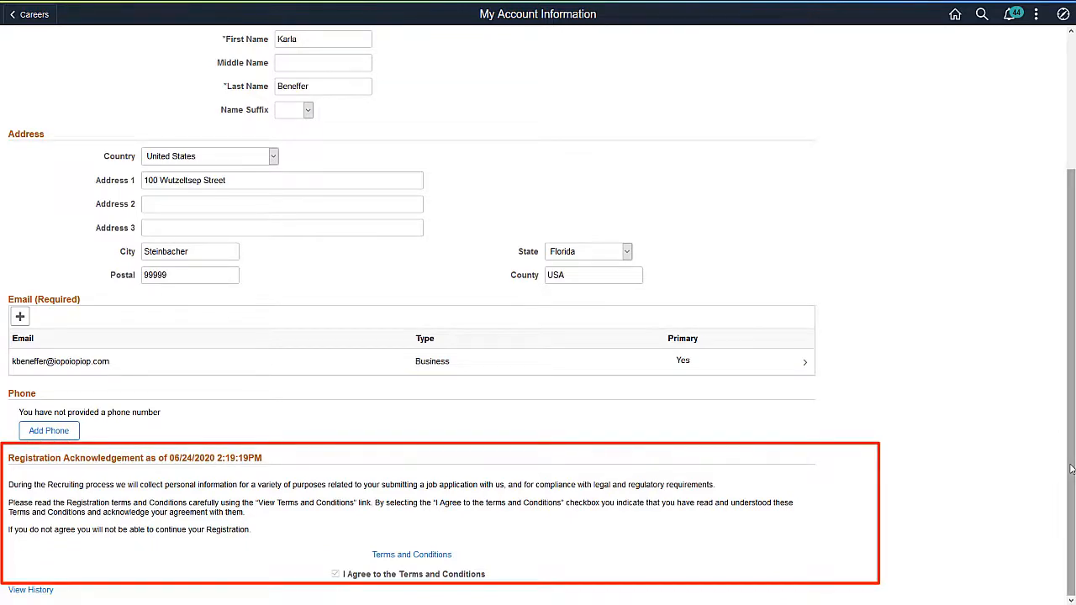
scroll(down, 3)
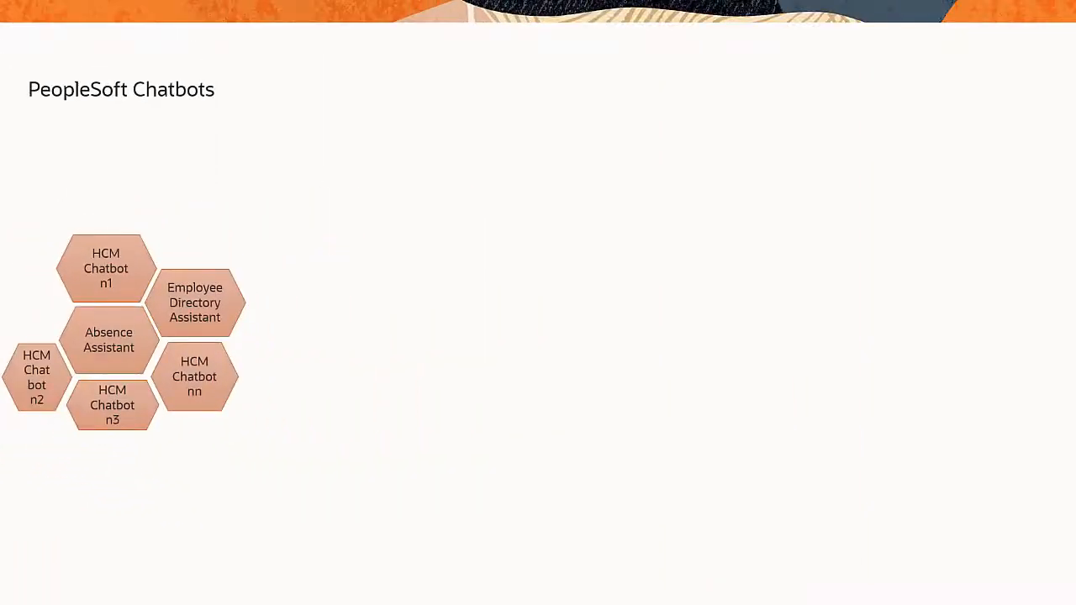
drag(196, 303, 232, 303)
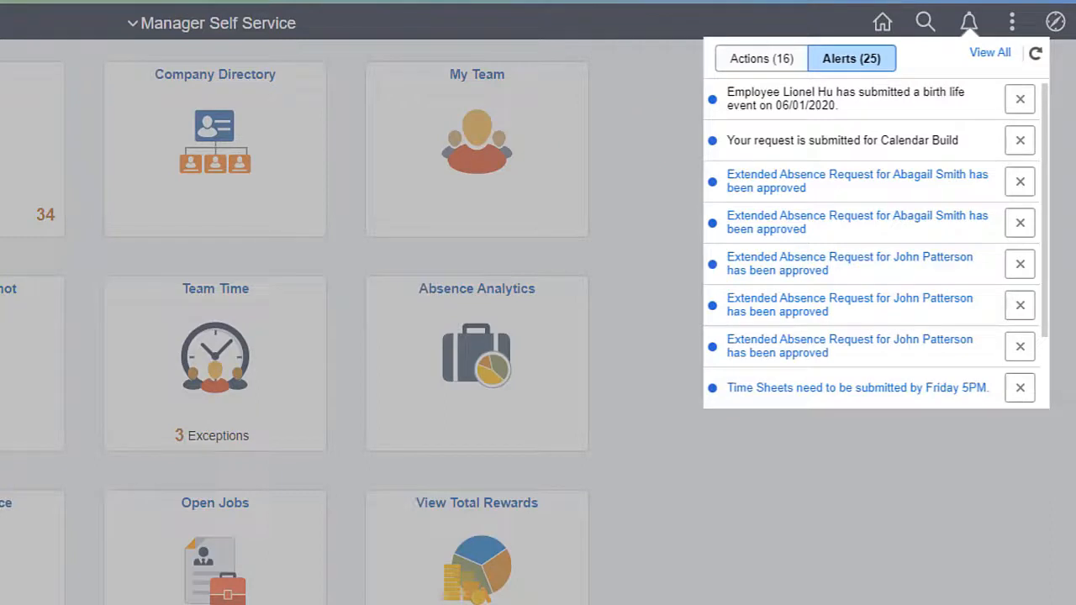
Show the manager's 25 alerts from the Notifications bell, including approved extended absence requests
click(760, 57)
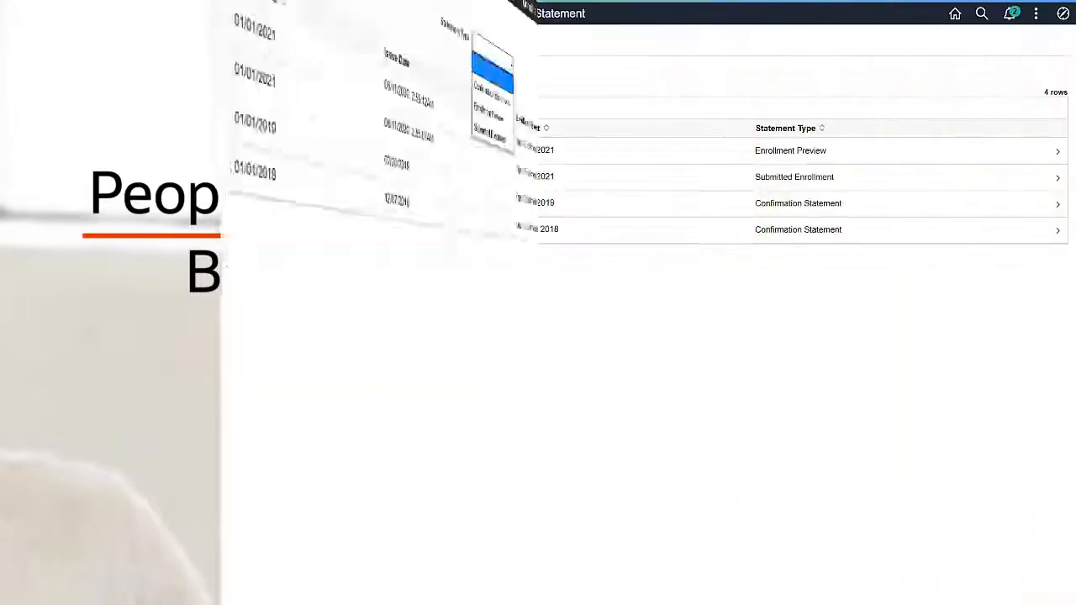
Open the Benefits Statement page listing enrollment preview, submitted enrollment and confirmation statements
click(614, 122)
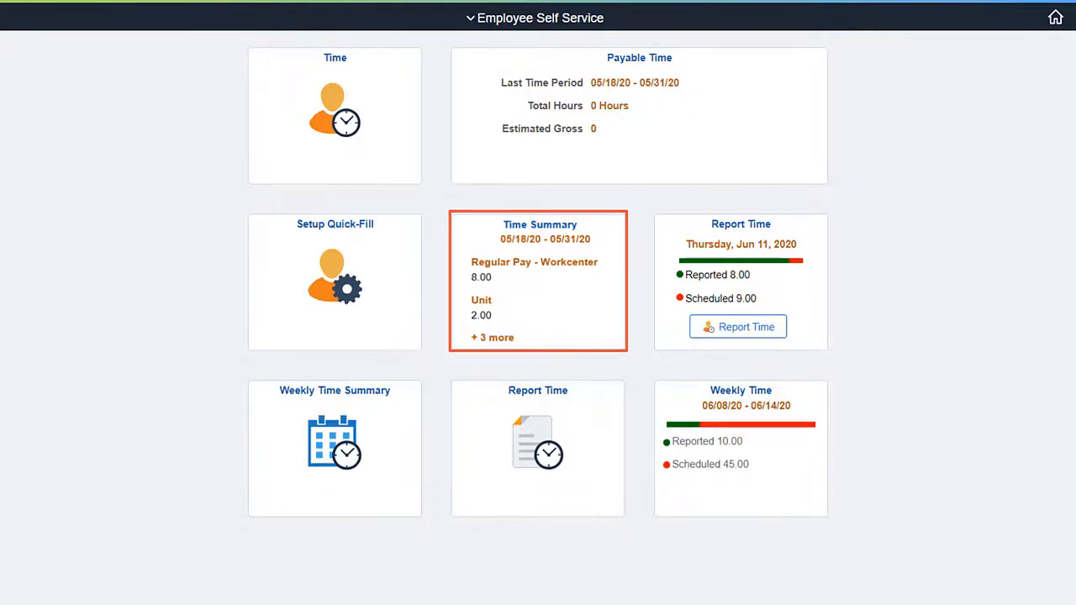
Open Team Time for 4–17 May 2020 and review reported totals in hours, USD and units
click(538, 281)
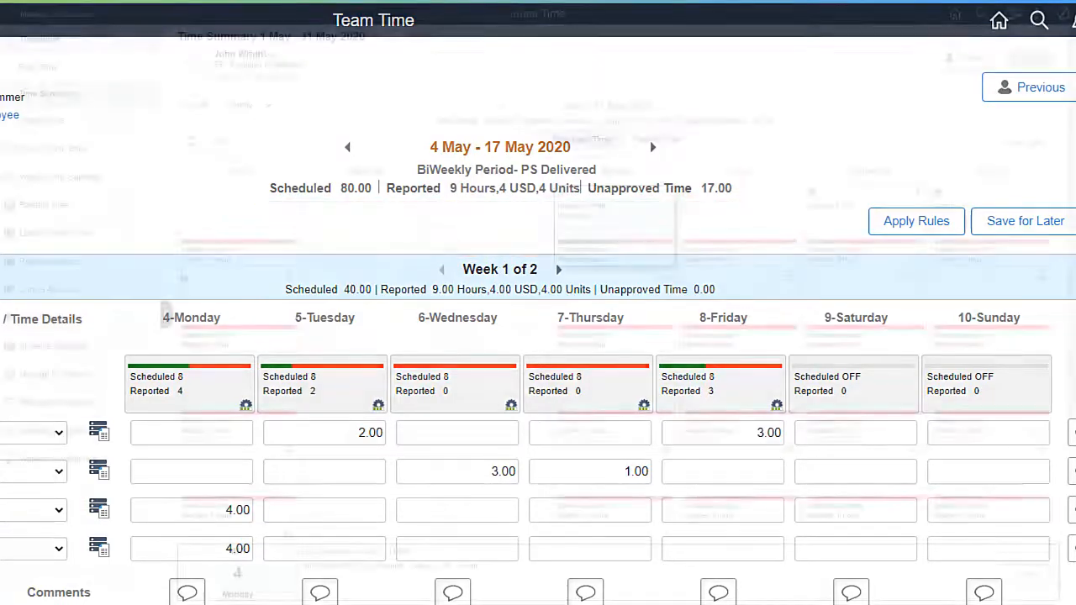
click(47, 94)
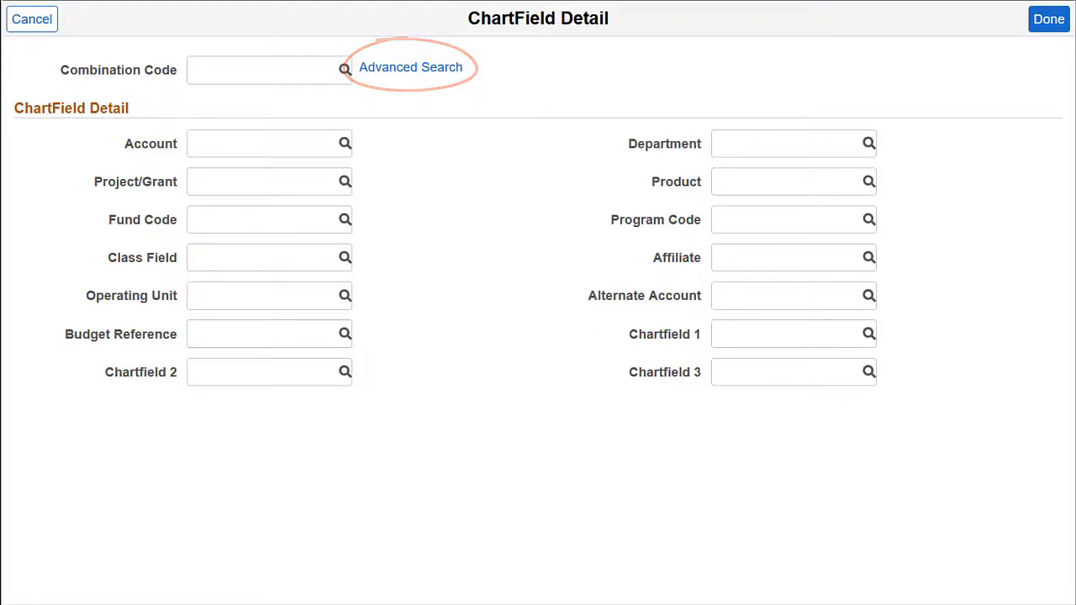
Run an advanced ChartField search for account 616200, returning two combination codes
click(411, 67)
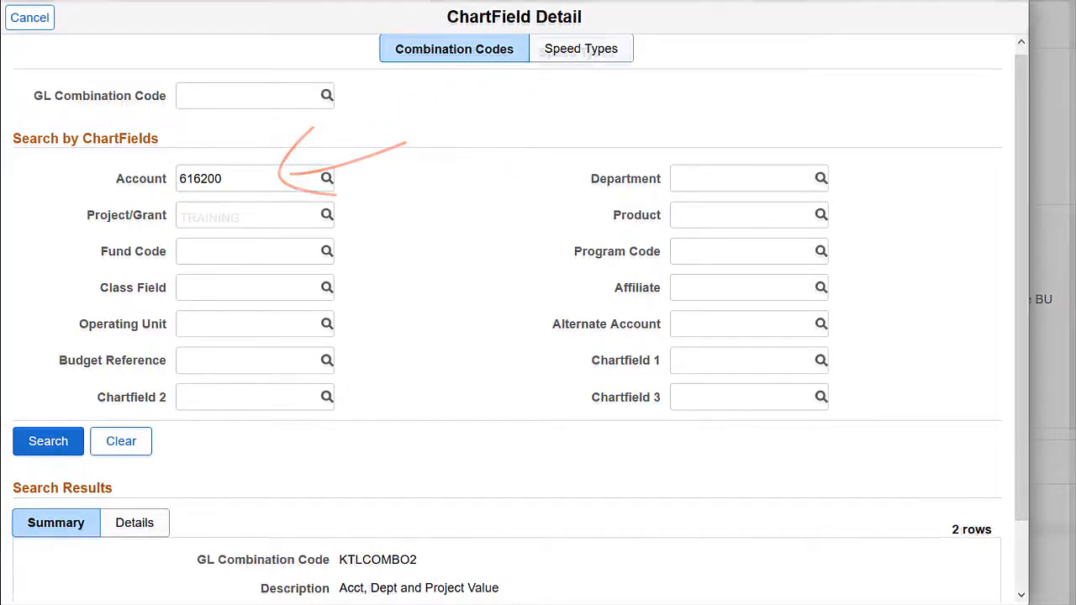
click(581, 47)
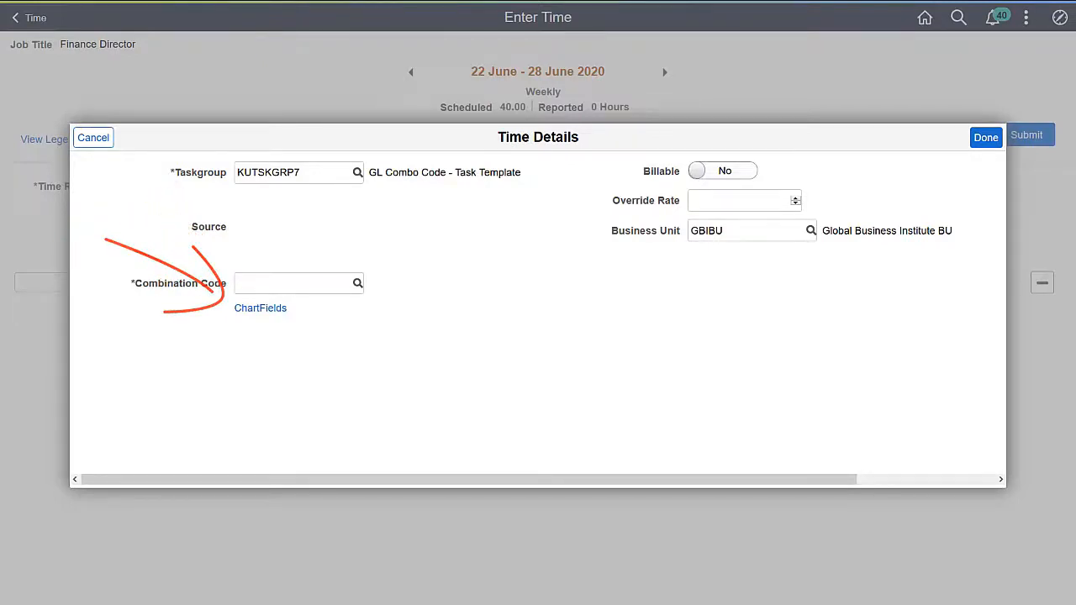
Show the Time Details modal for the 22–28 June 2020 week with its Combination Code field
click(261, 307)
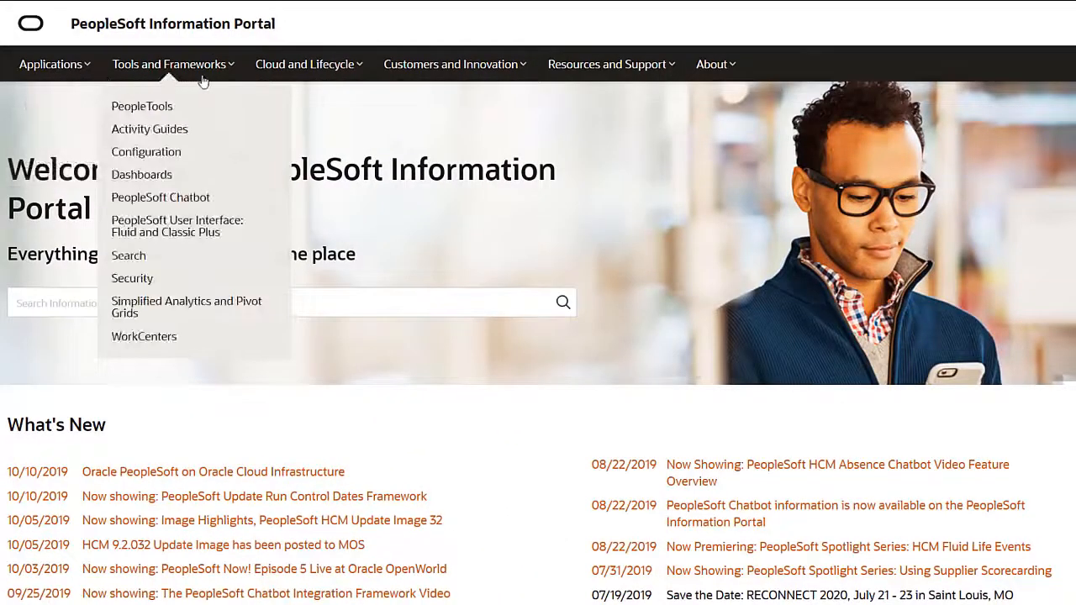
Expand the Cloud and Lifecycle menu listing Cloud Manager, Selective Adoption and PUM
click(304, 64)
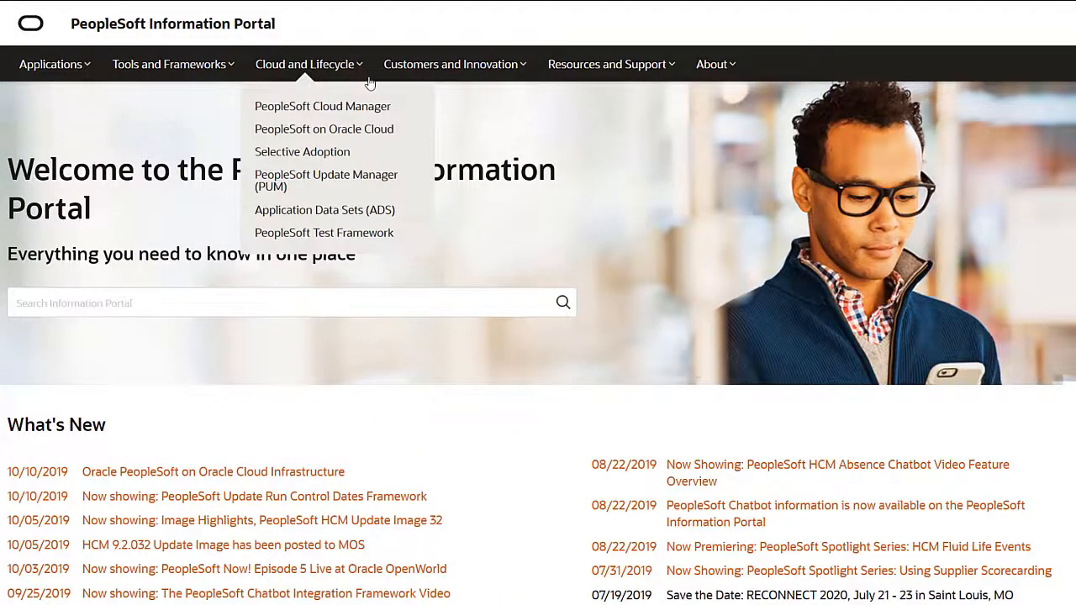